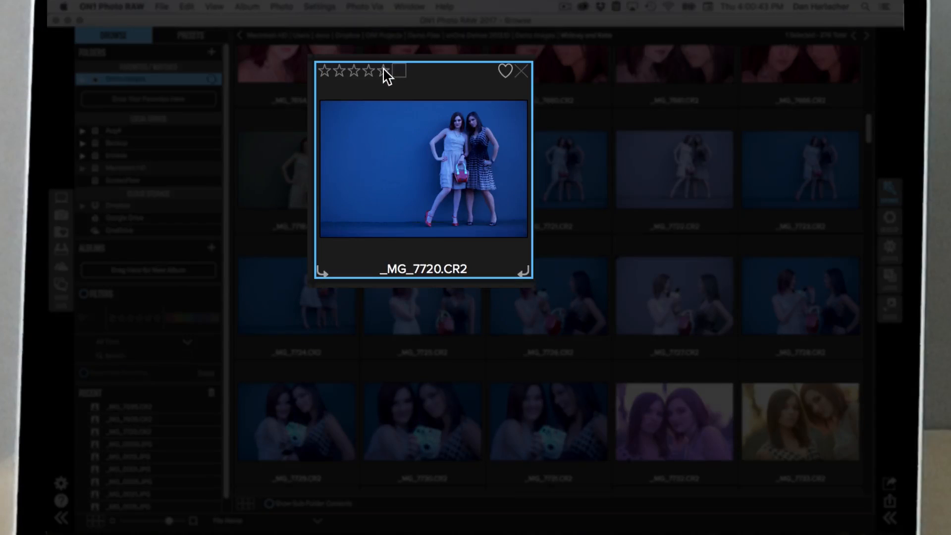
Give photo _MG_7720 a five-star rating from its thumbnail popup
left_click(369, 71)
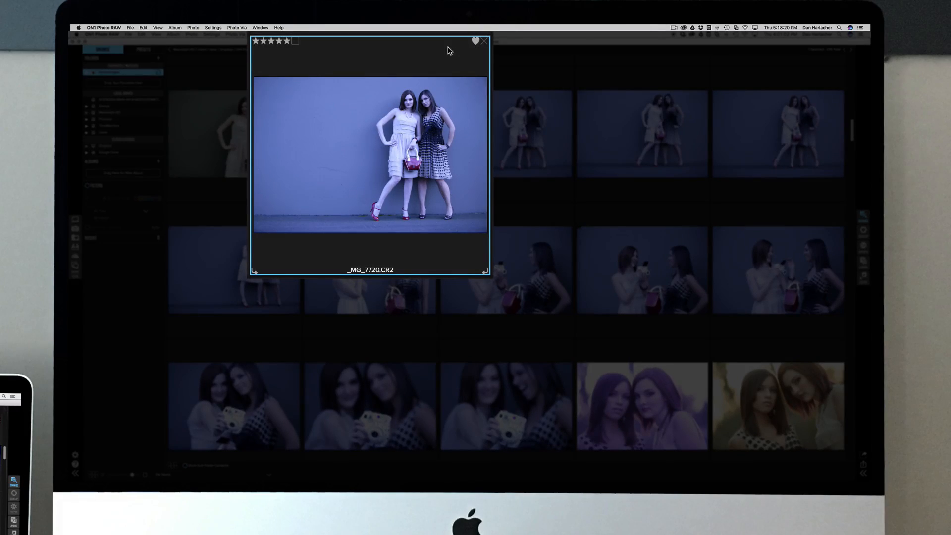
Open _MG_7720 in Develop, apply Auto tone, and add a Black & White conversion
left_click(295, 41)
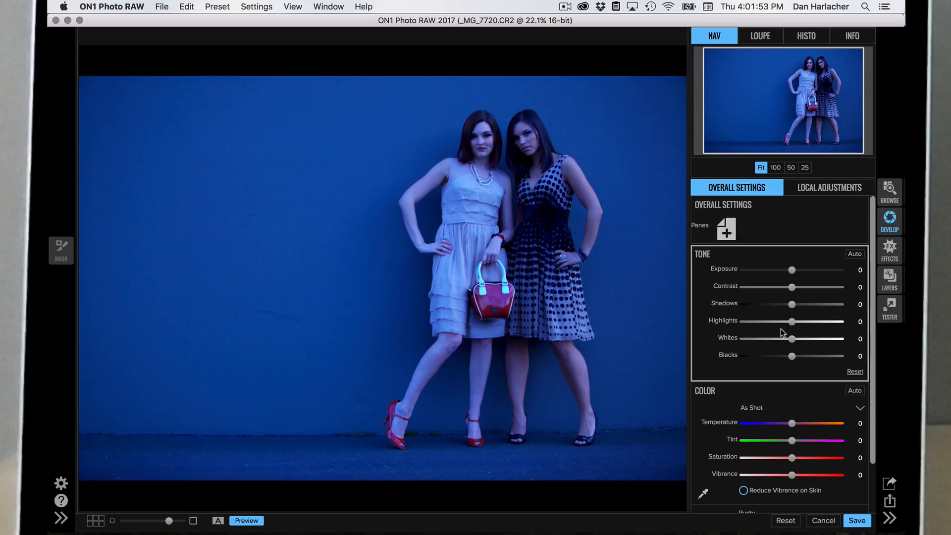
left_click(854, 254)
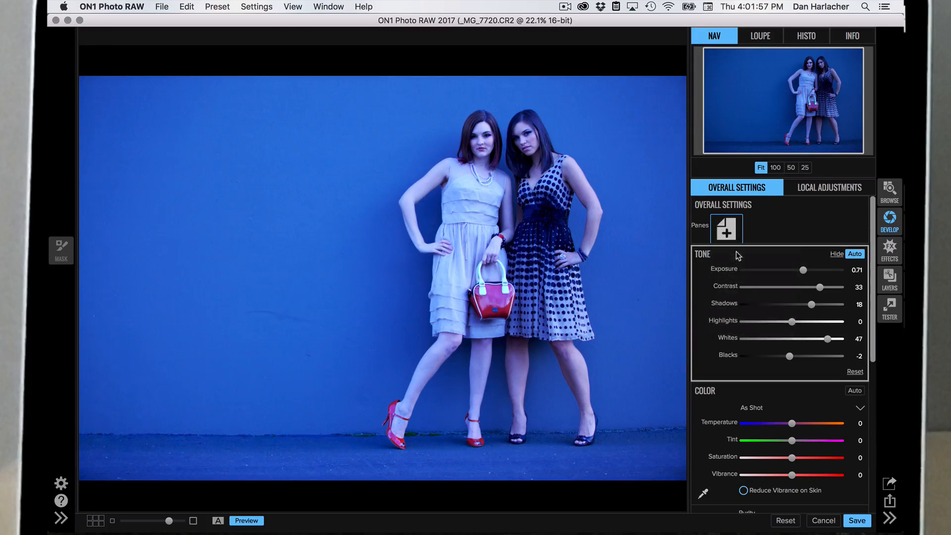
left_click(727, 230)
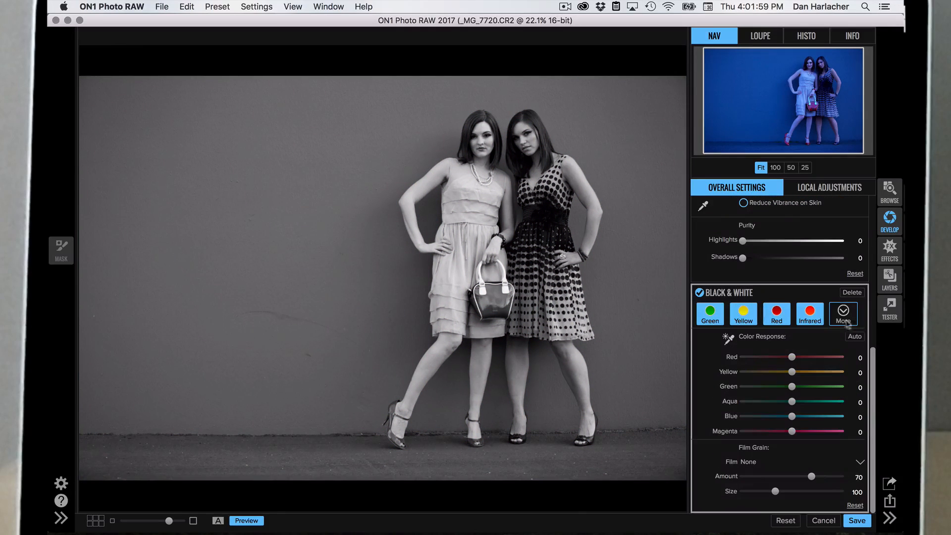
Set the Black & White color response and add a Detail pane with Small contrast 53
left_click(855, 336)
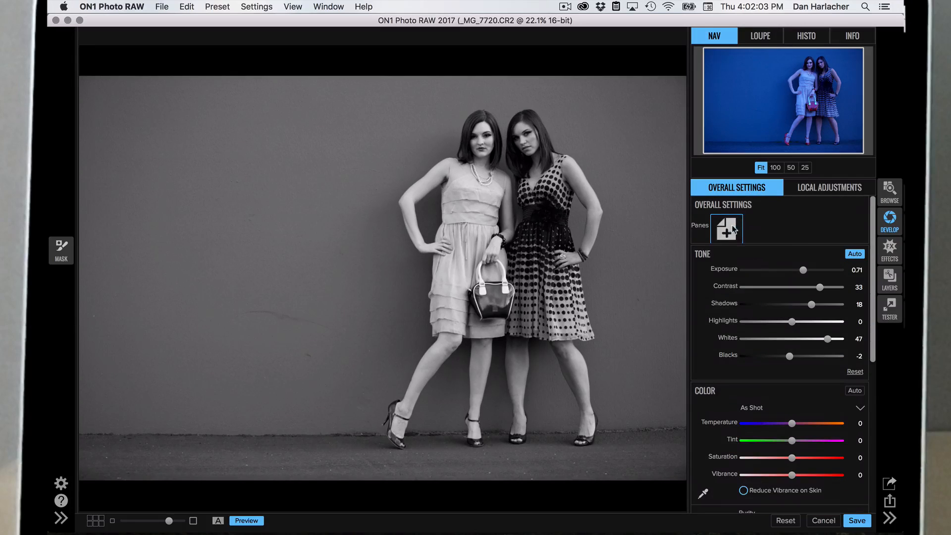
left_click(726, 228)
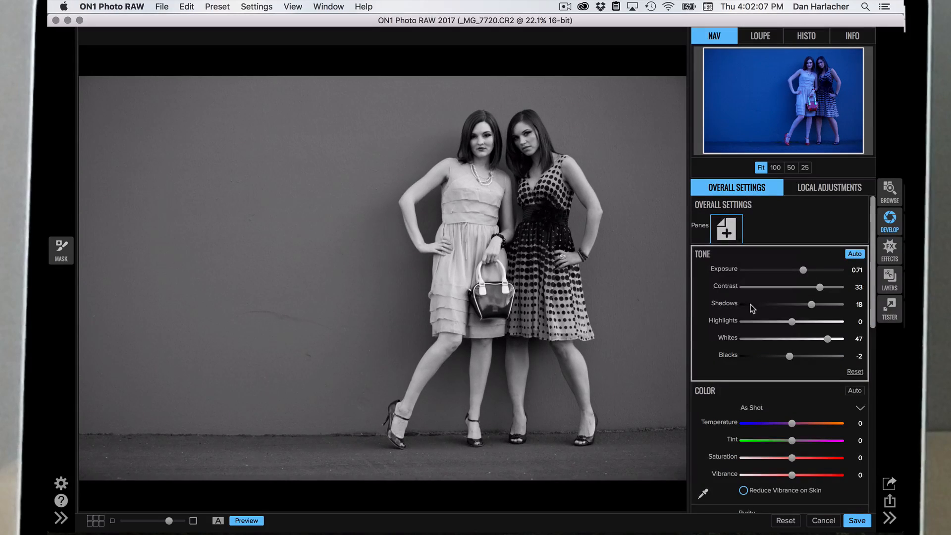
scroll("down", 3)
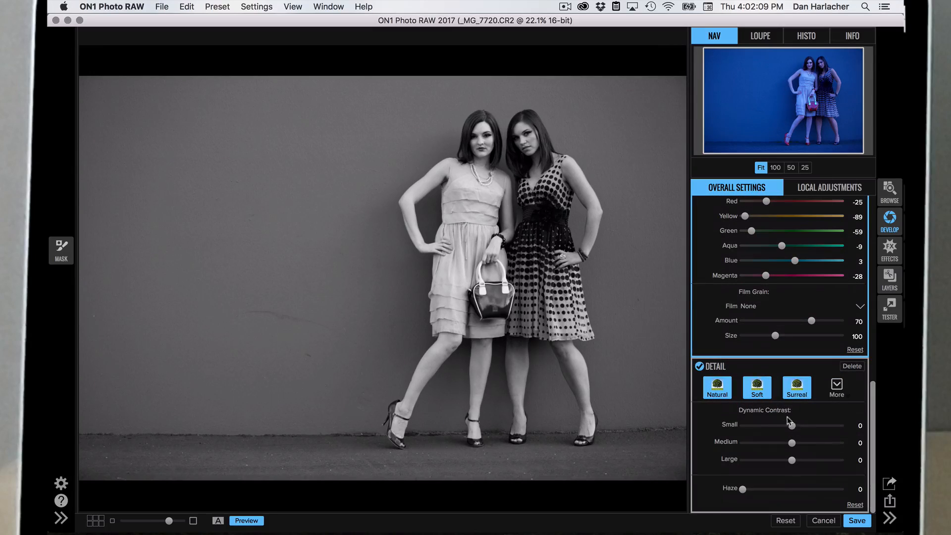
left_click_drag(791, 424, 815, 425)
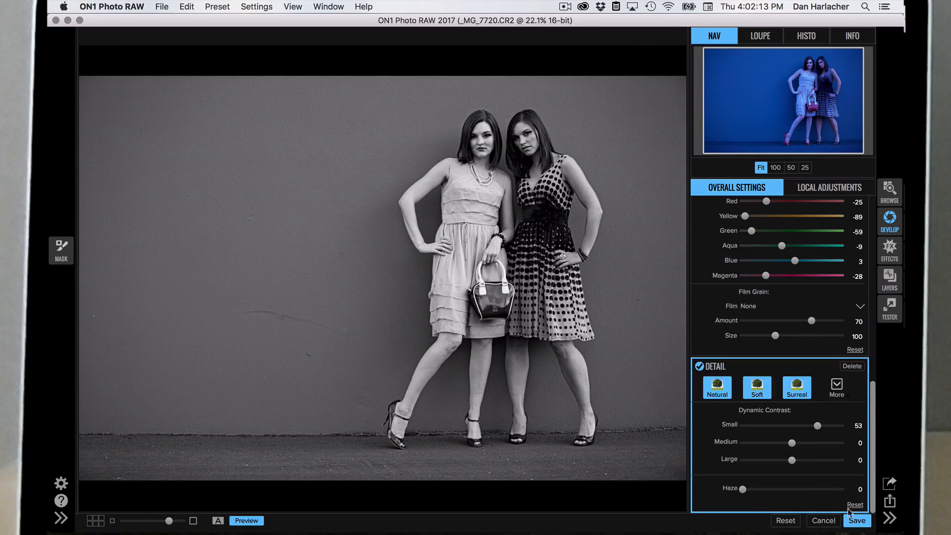
Save the develop edits and scroll the Whitney and Katie folder grid in Browse
left_click(857, 520)
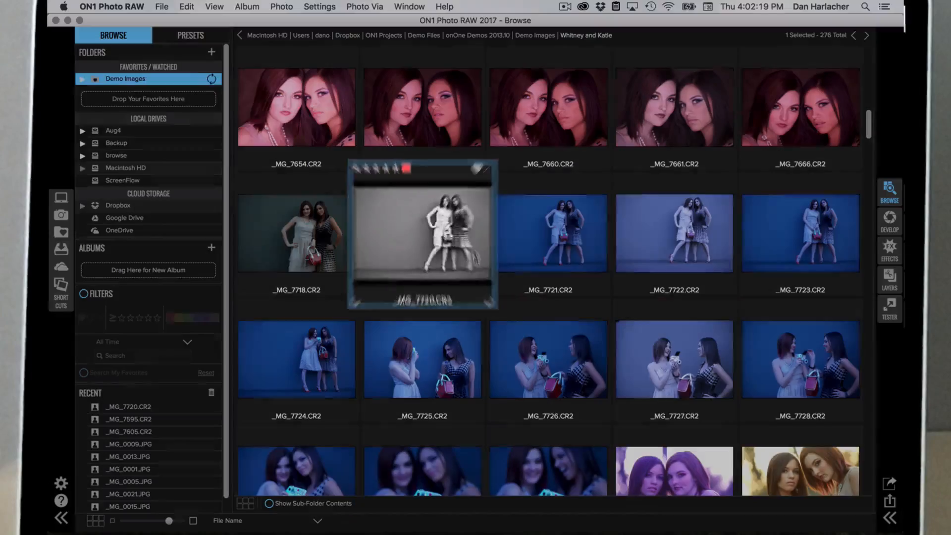
scroll("down", 3)
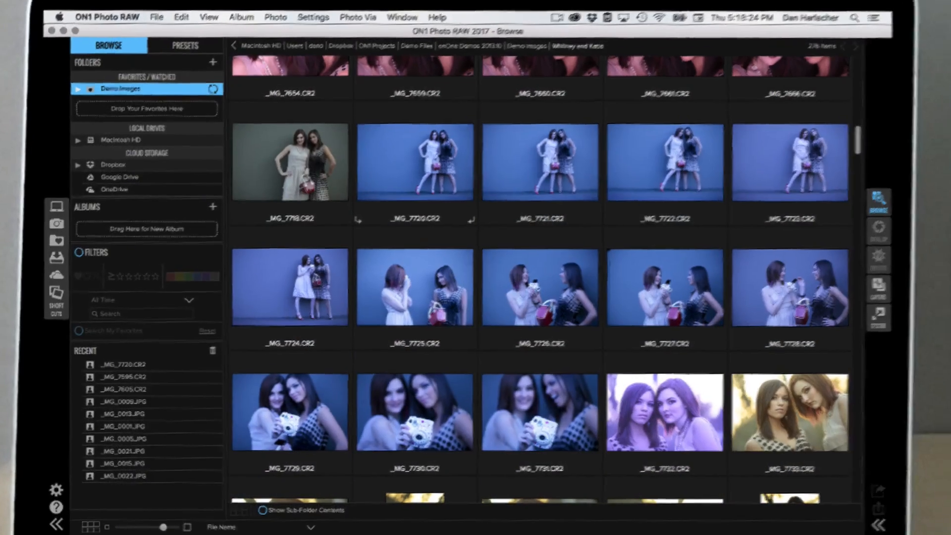